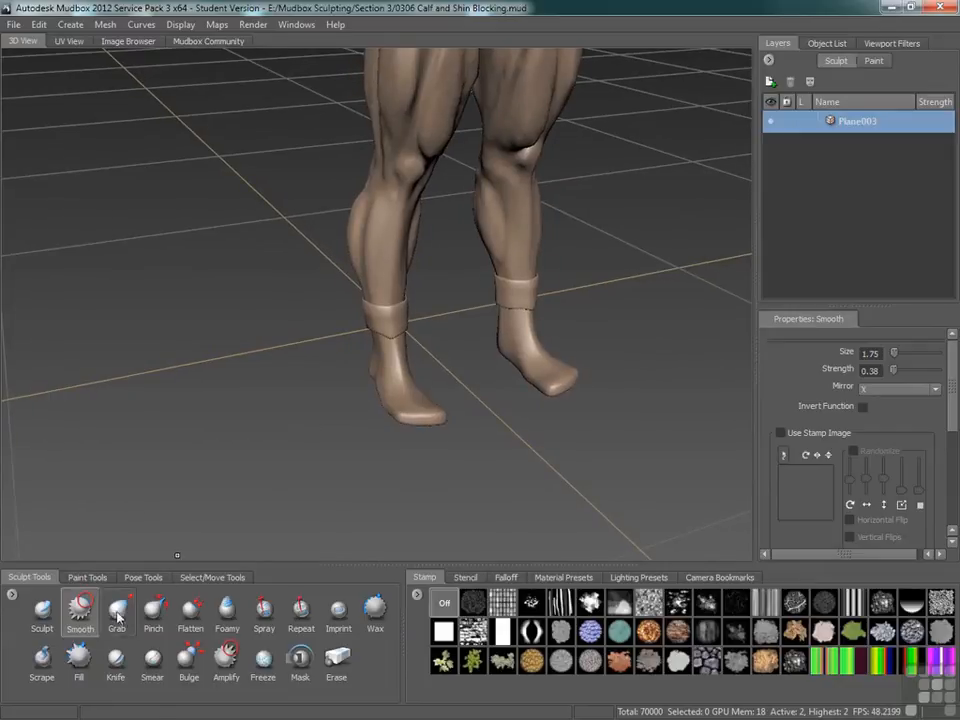
# Step: Grab-pull the nearer foot's heel outward, then orbit to view the feet from the side
pyautogui.click(117, 610)
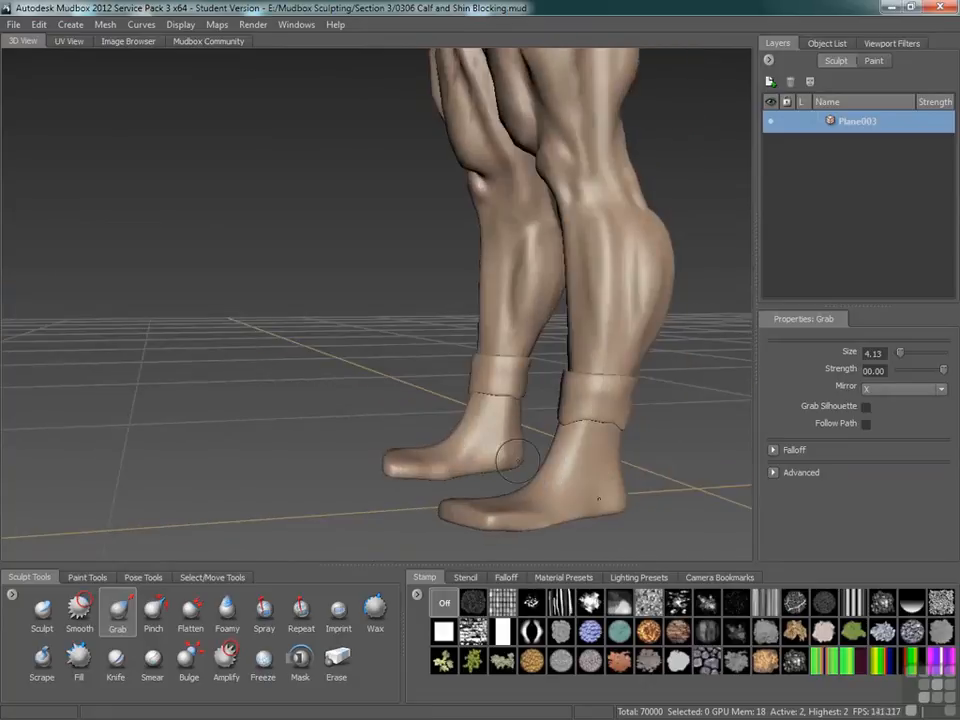
pyautogui.moveTo(515, 460); pyautogui.dragTo(480, 445)
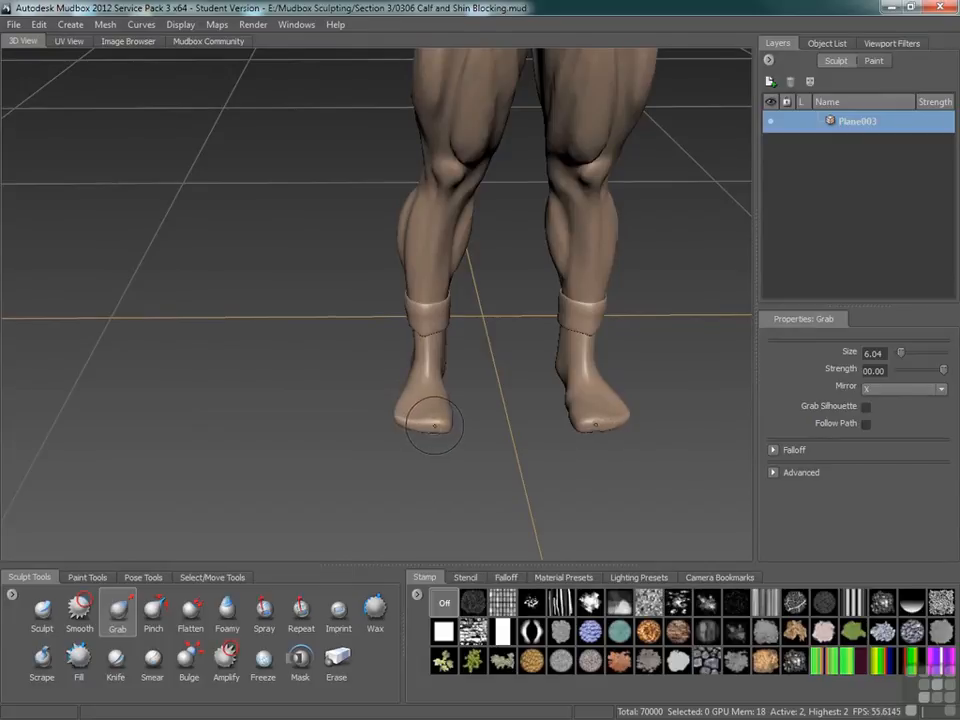
pyautogui.moveTo(435, 420); pyautogui.dragTo(575, 405)
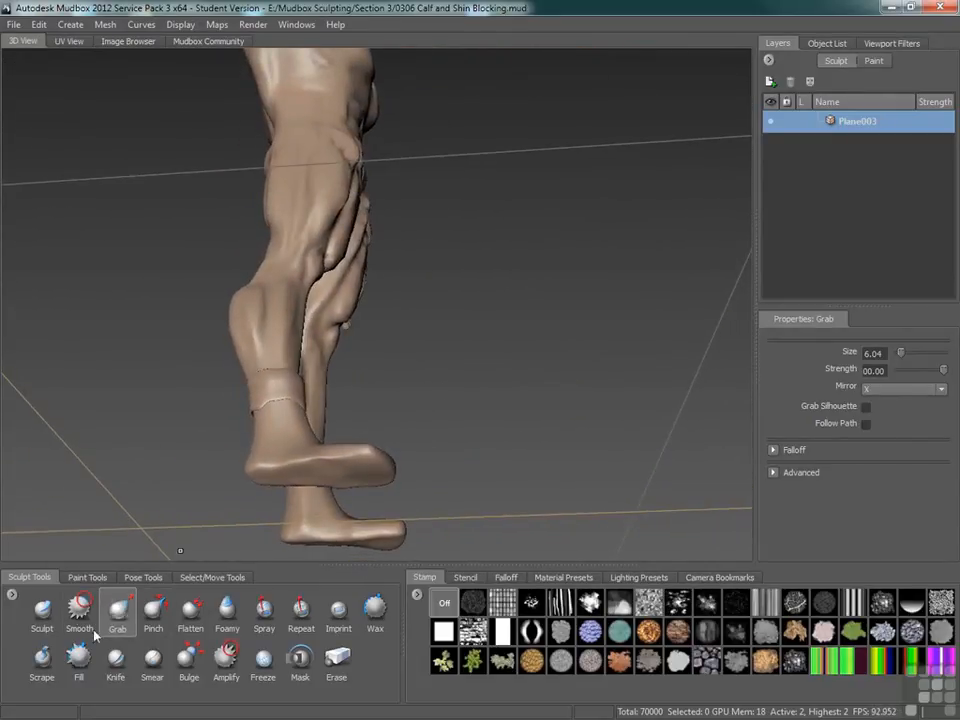
# Step: Smooth away the lumps on both feet, including the nearer foot's heel
pyautogui.click(79, 612)
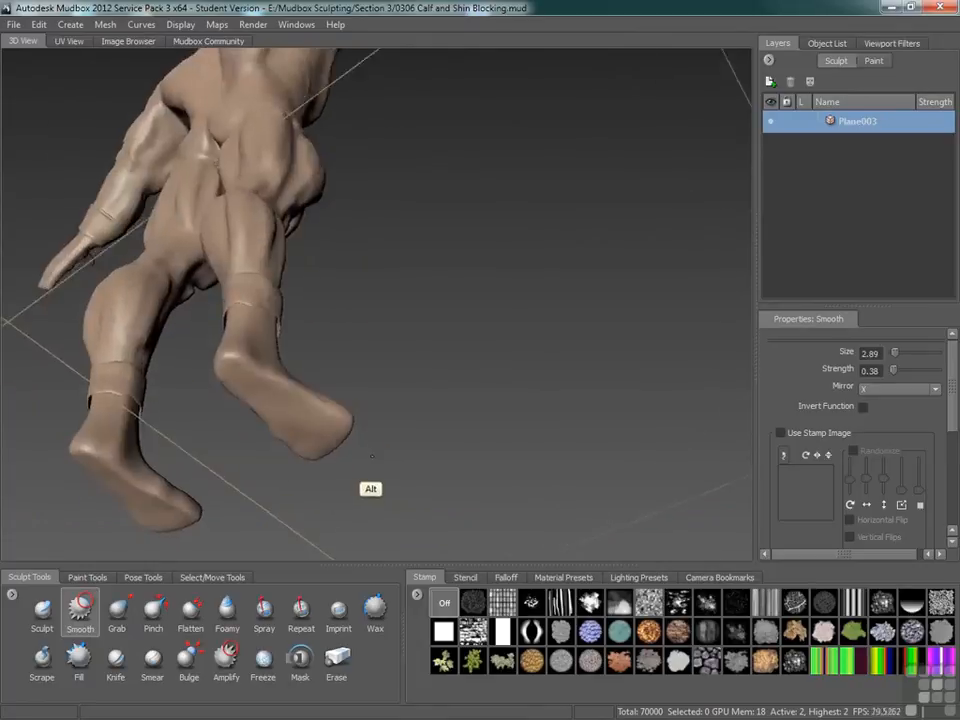
pyautogui.click(42, 612)
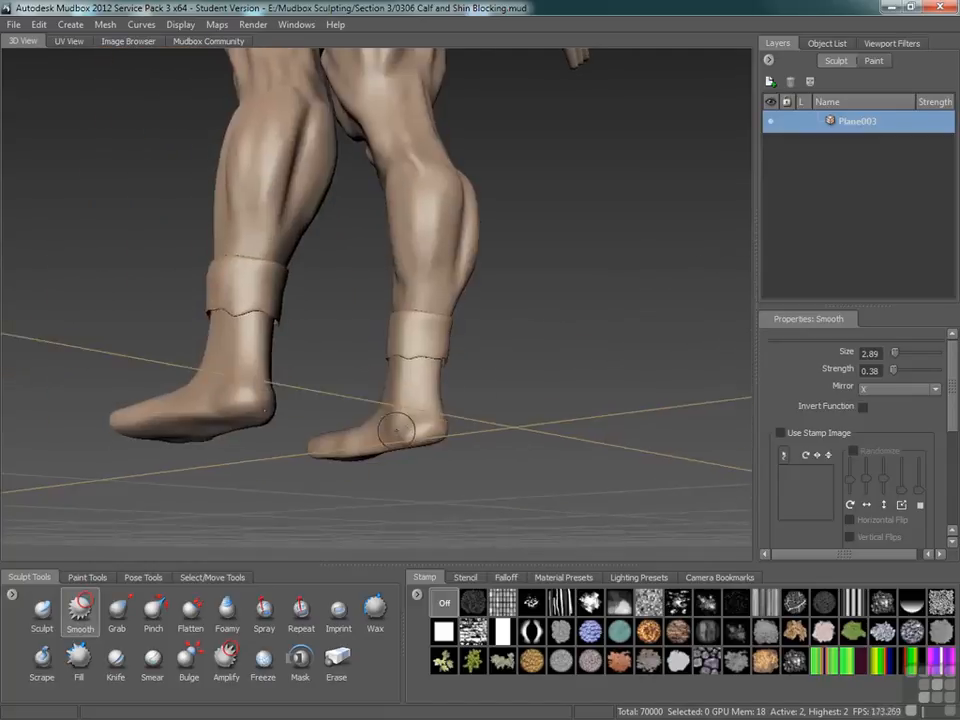
pyautogui.click(42, 612)
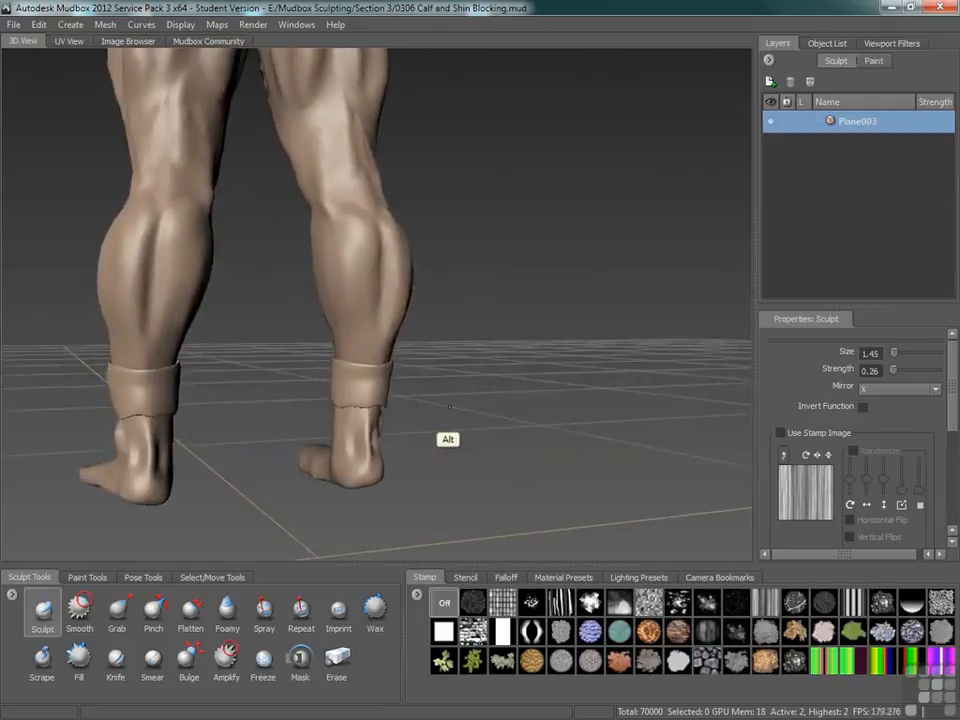
# Step: Build up the left foot's toe and smooth the tops and arches of both feet
pyautogui.click(79, 610)
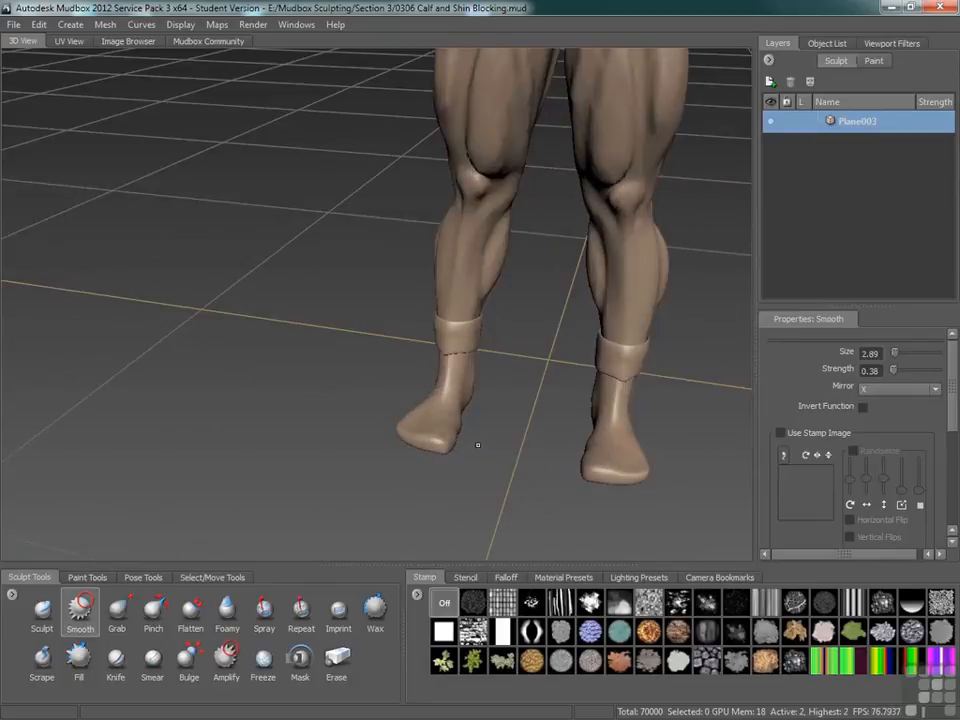
pyautogui.click(42, 610)
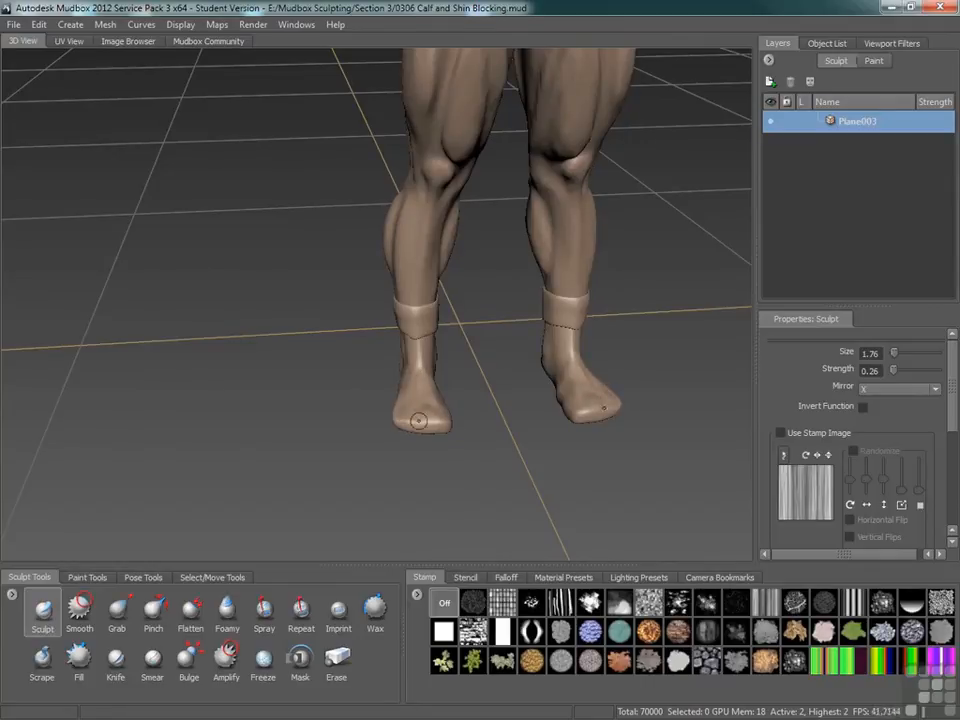
pyautogui.click(79, 611)
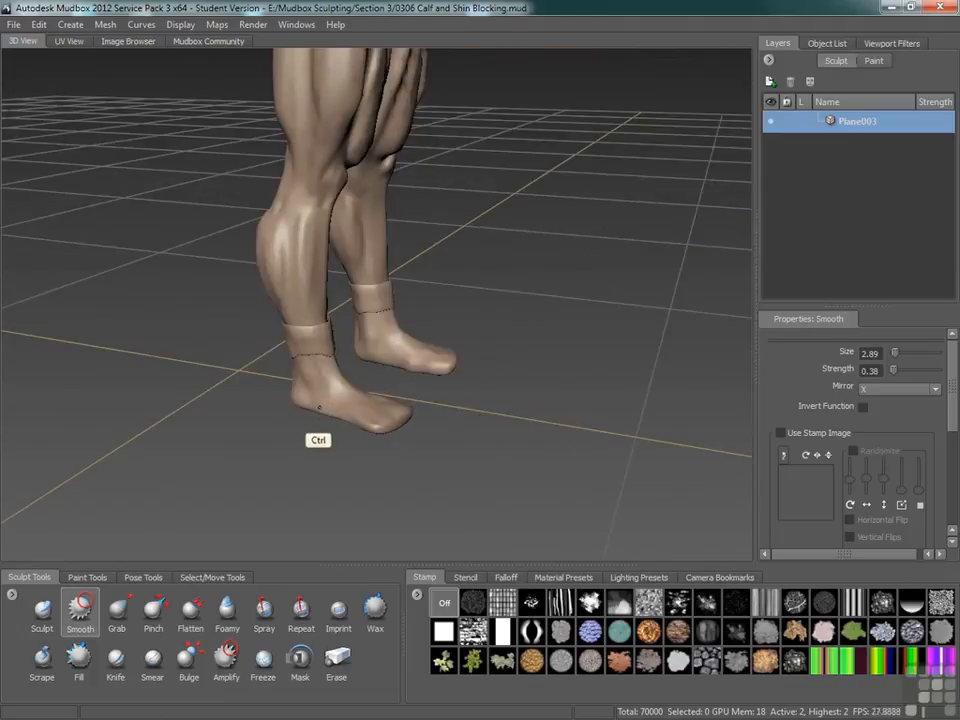
pyautogui.click(42, 610)
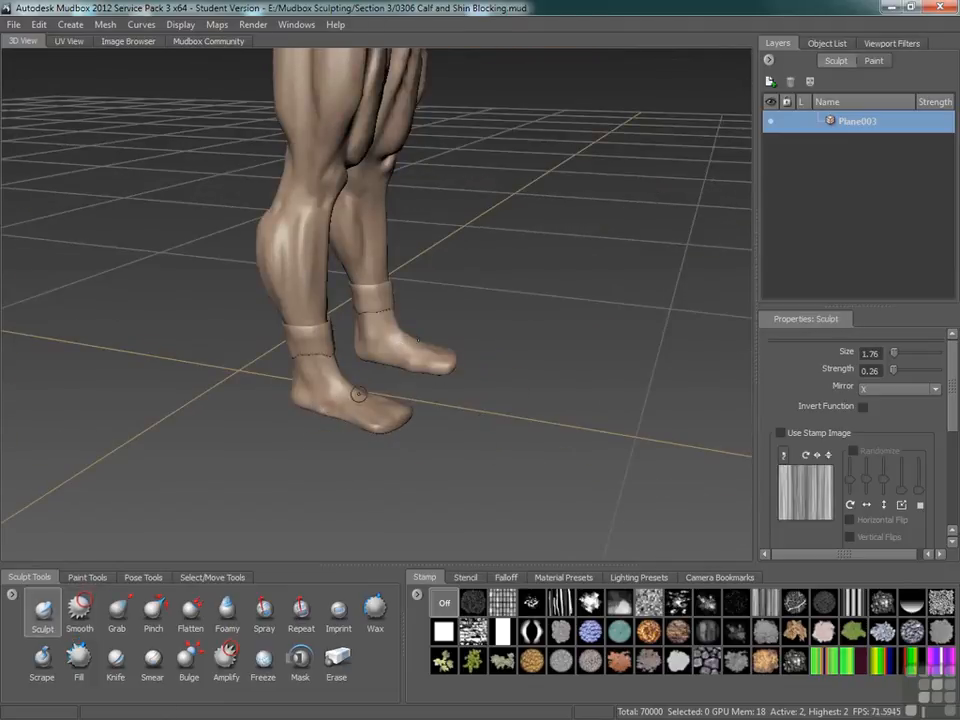
pyautogui.click(80, 610)
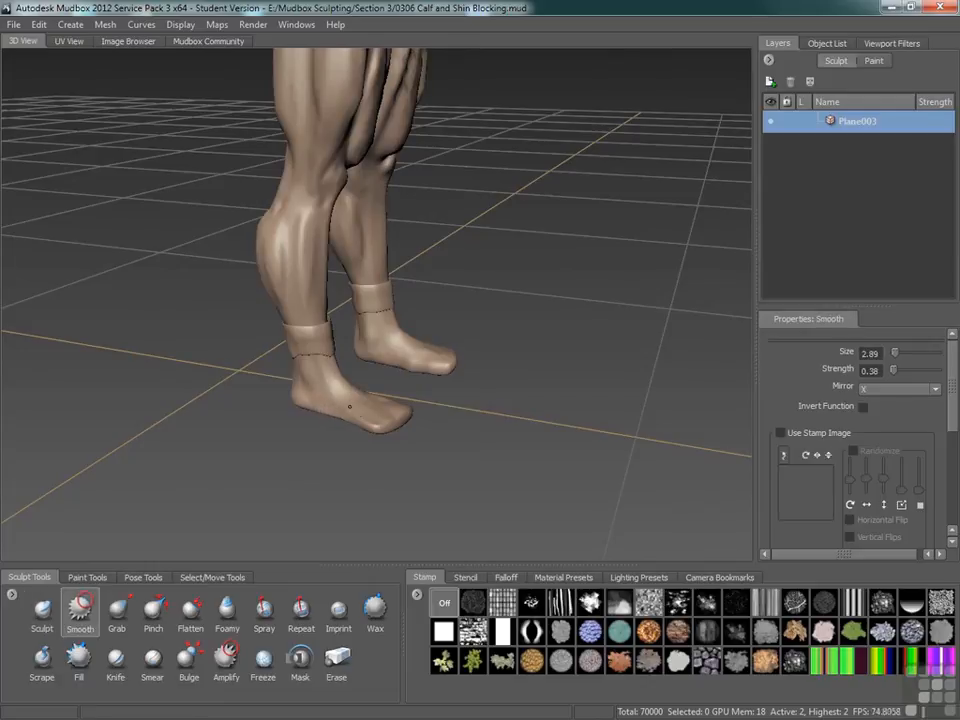
pyautogui.press('Alt')
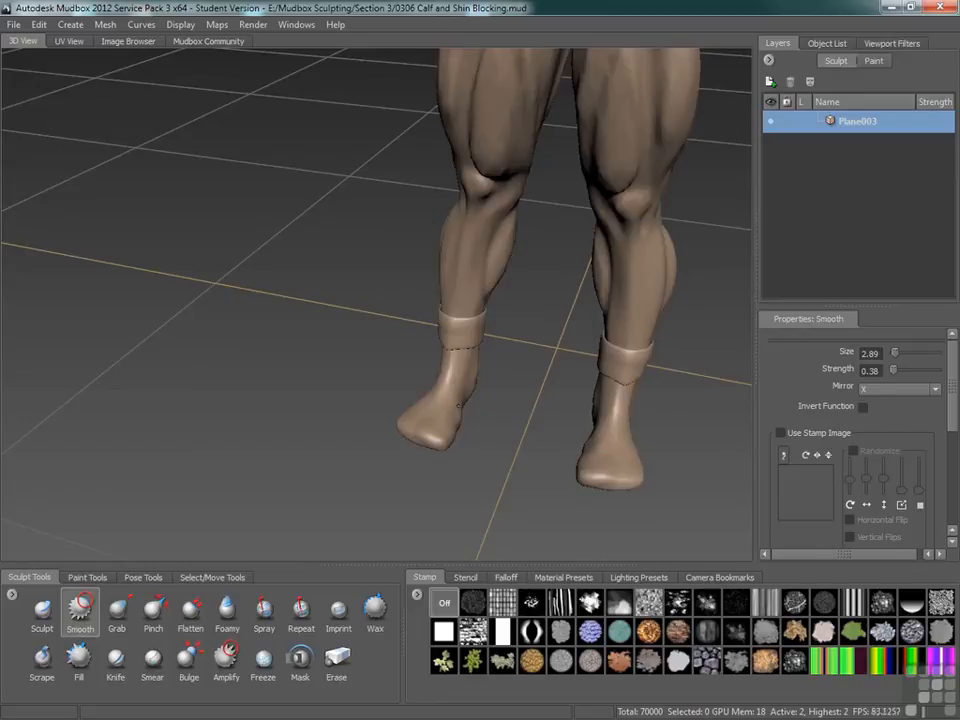
# Step: Pull the nearer foot's heel into a rounded shape on the underside
pyautogui.click(42, 610)
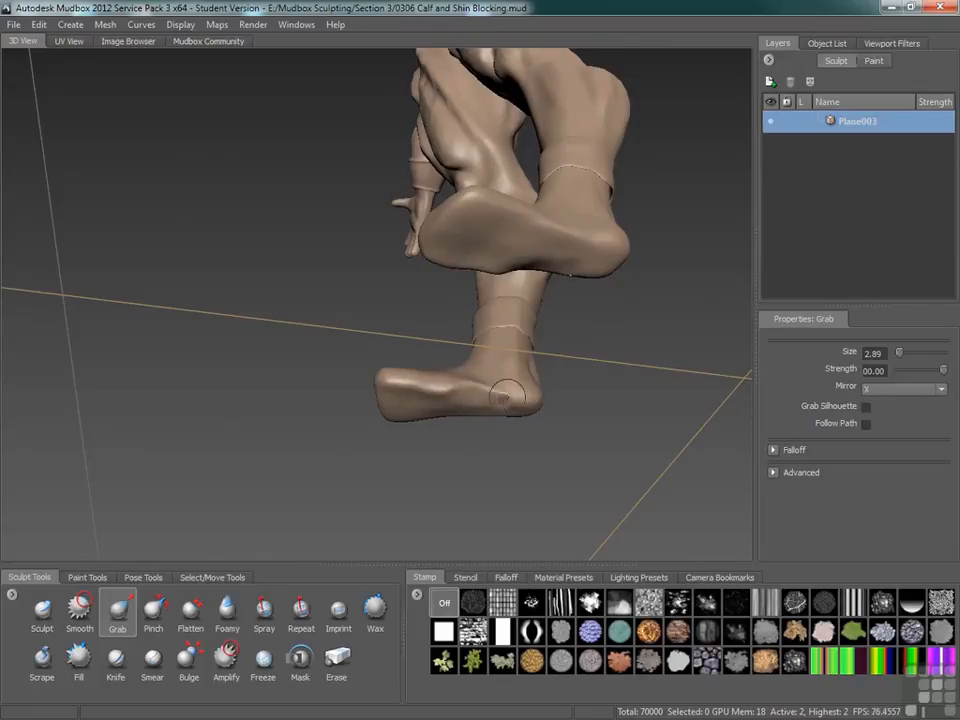
pyautogui.click(79, 610)
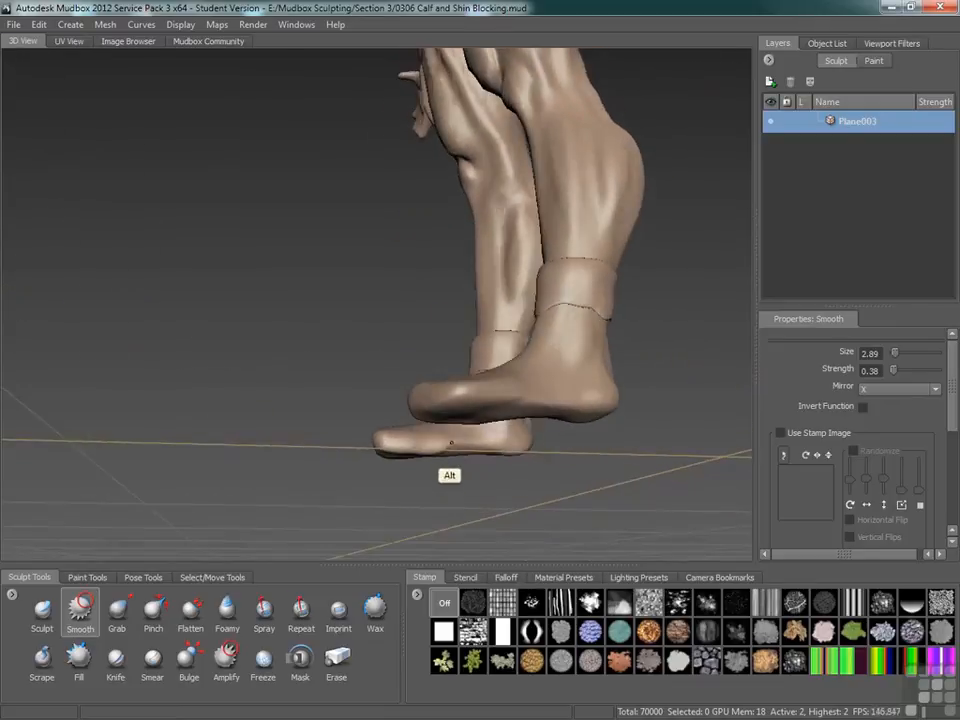
pyautogui.click(117, 610)
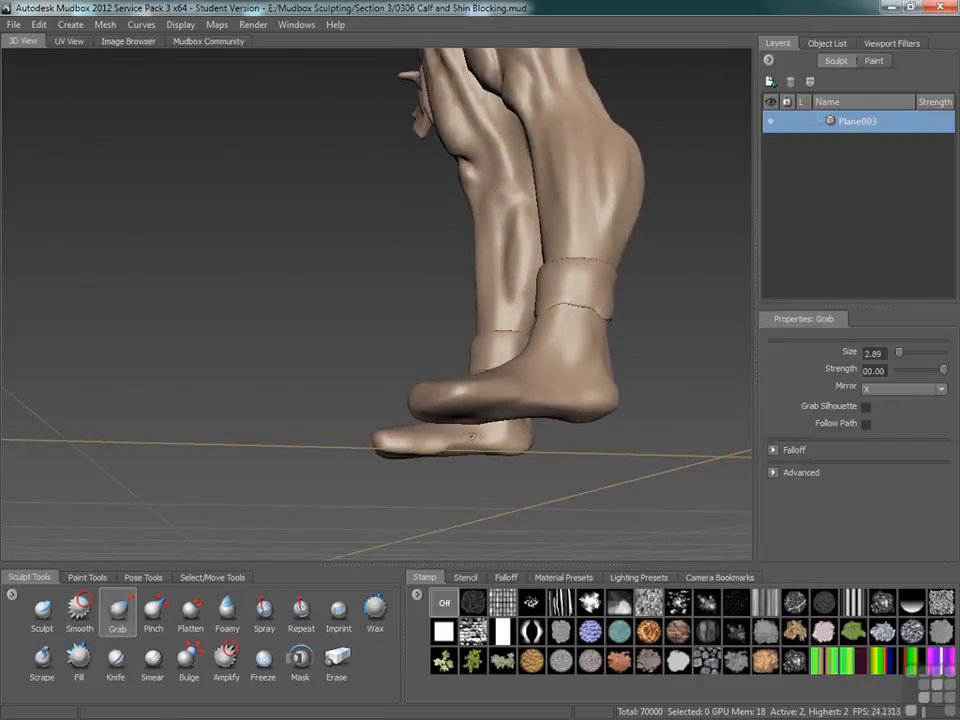
pyautogui.moveTo(475, 435); pyautogui.dragTo(460, 445)
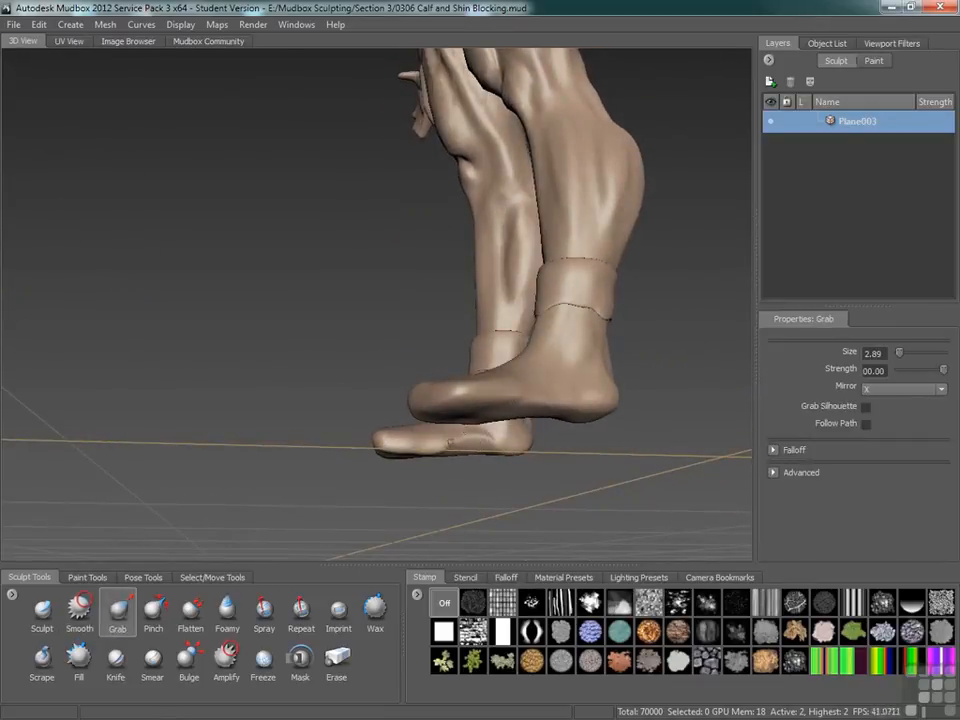
pyautogui.click(79, 610)
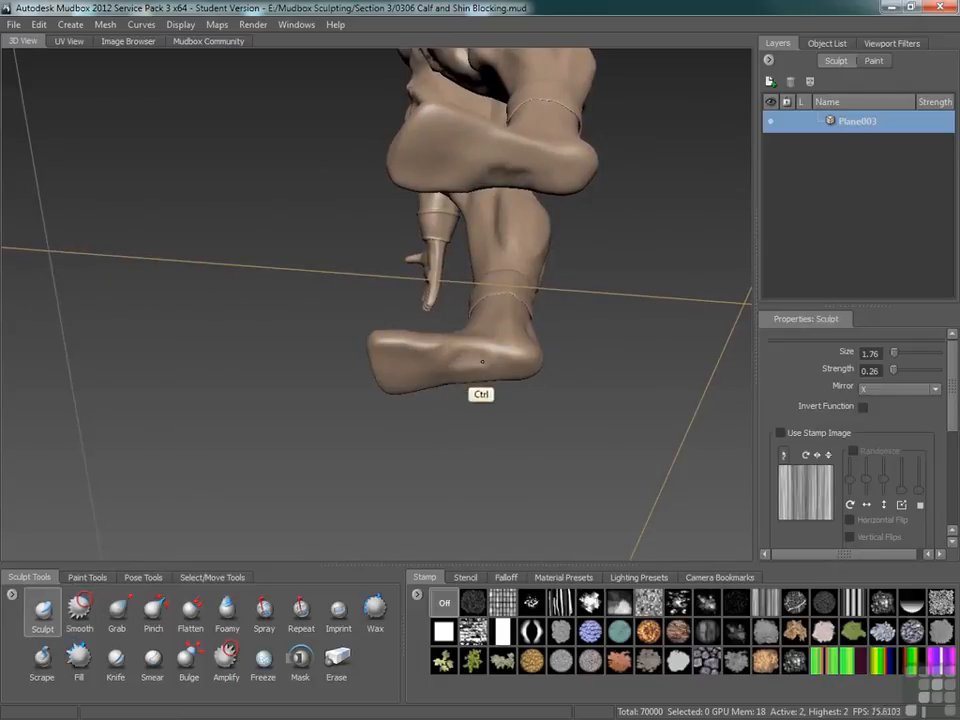
# Step: Smooth the sole and build up the heel on the underside
pyautogui.click(79, 610)
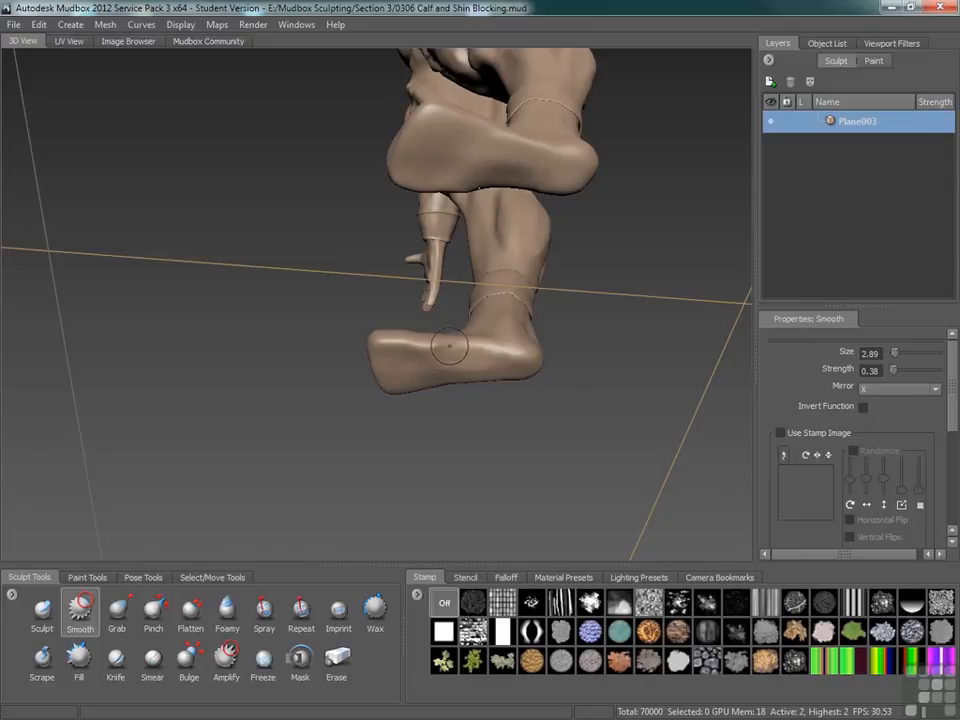
pyautogui.click(42, 612)
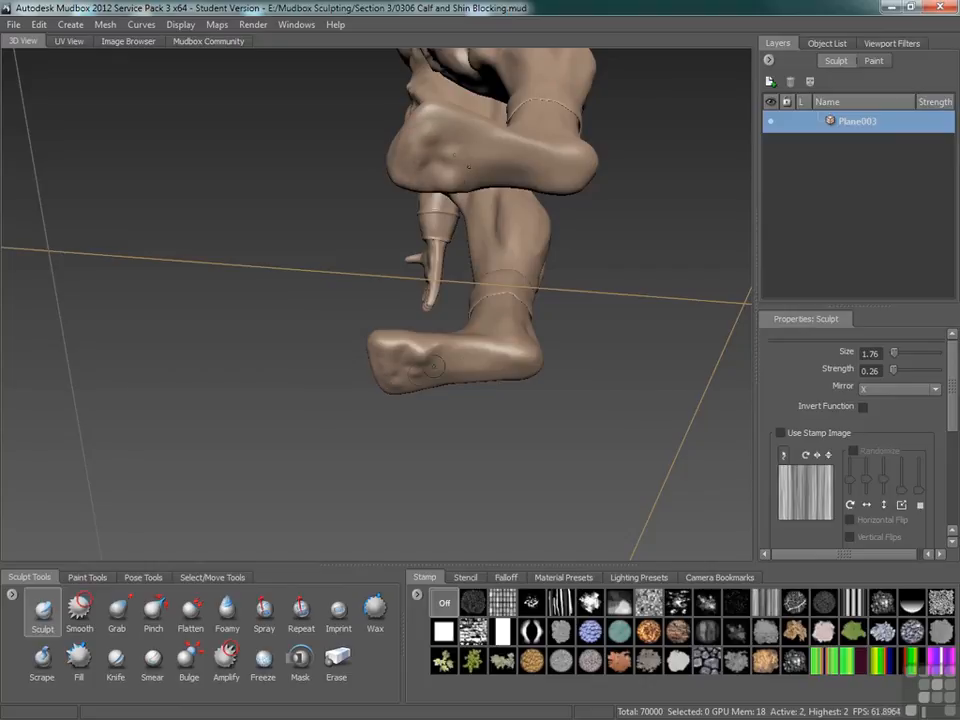
pyautogui.click(79, 610)
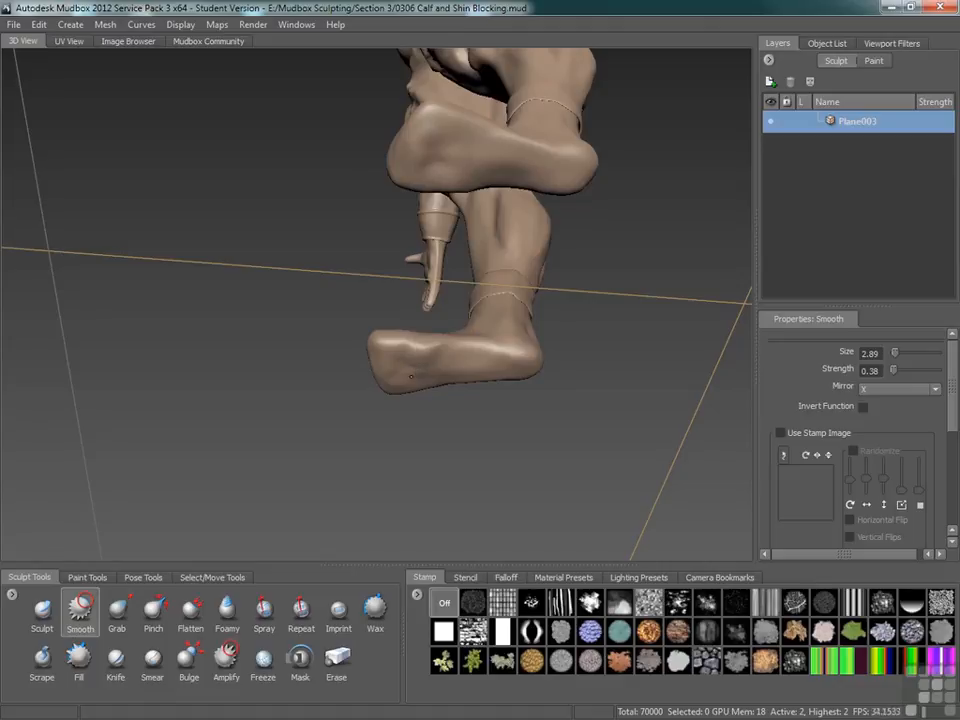
pyautogui.click(42, 610)
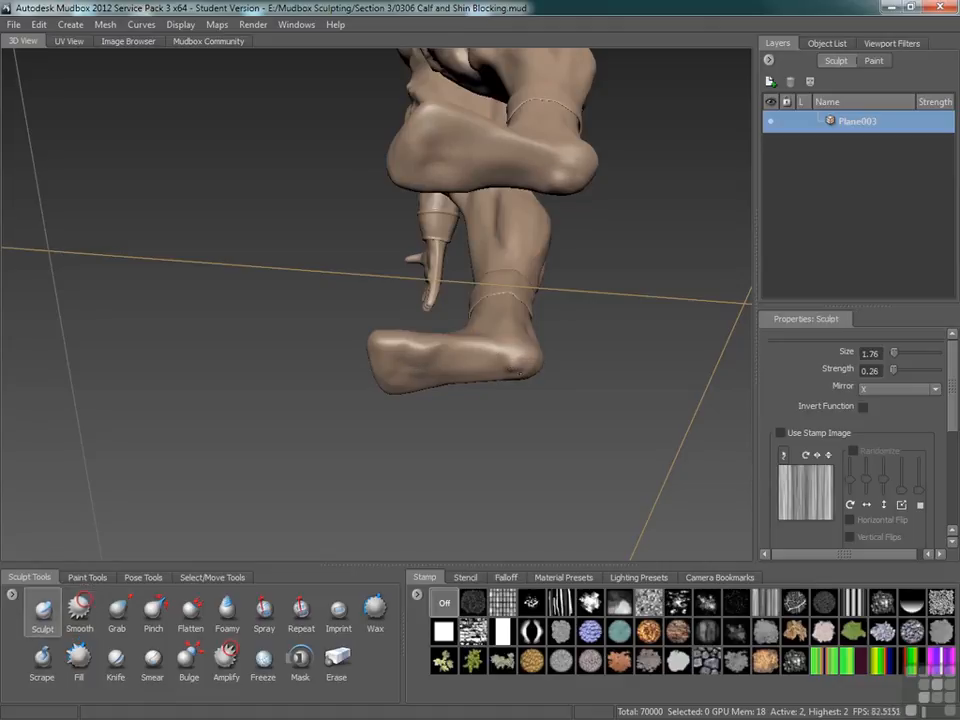
pyautogui.click(79, 610)
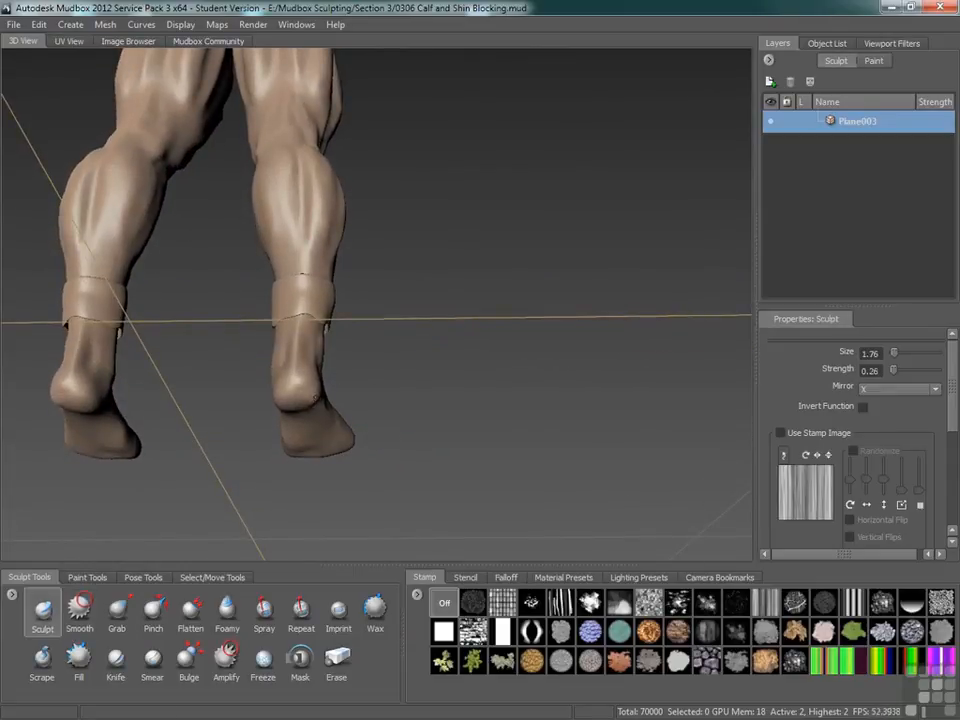
# Step: Brush Smooth along the ankle line to round off the heels and ankles
pyautogui.click(79, 612)
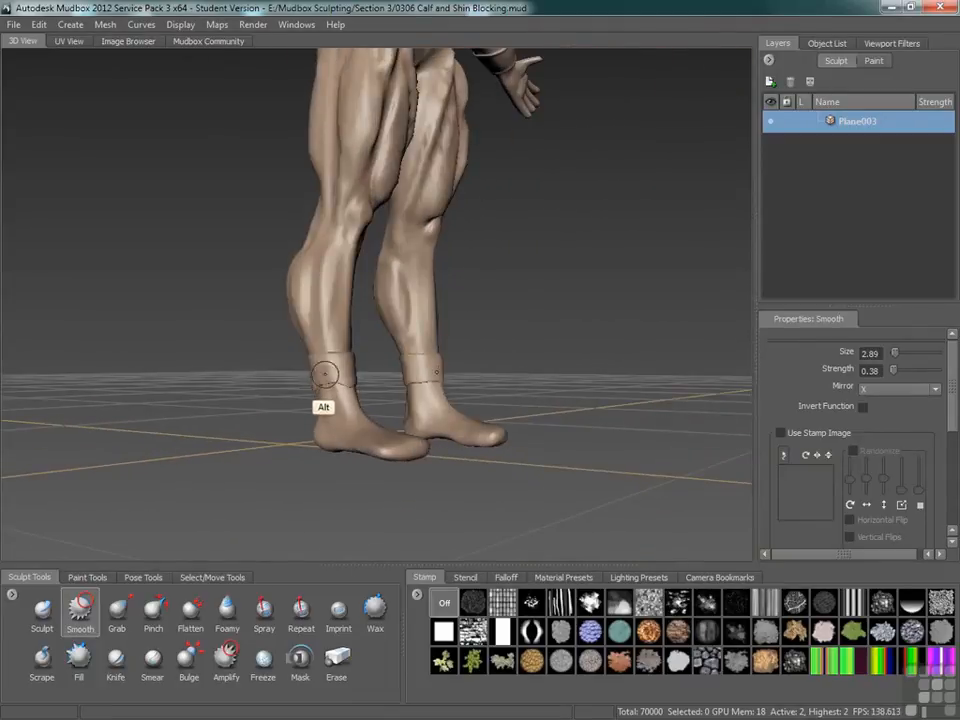
# Step: Sculpt rolled, creased cuffs around each boot top at brush size 0.84
pyautogui.moveTo(325, 375); pyautogui.dragTo(297, 420)
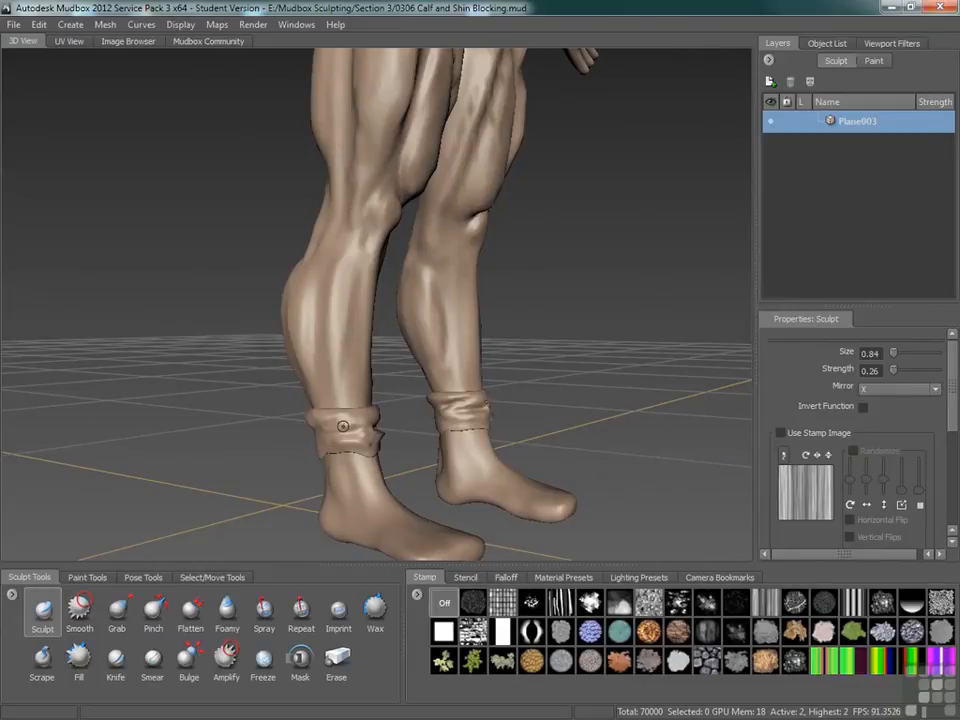
# Step: Soften the cuff bumps with Smooth, then sculpt layered creases into the cuff
pyautogui.click(79, 610)
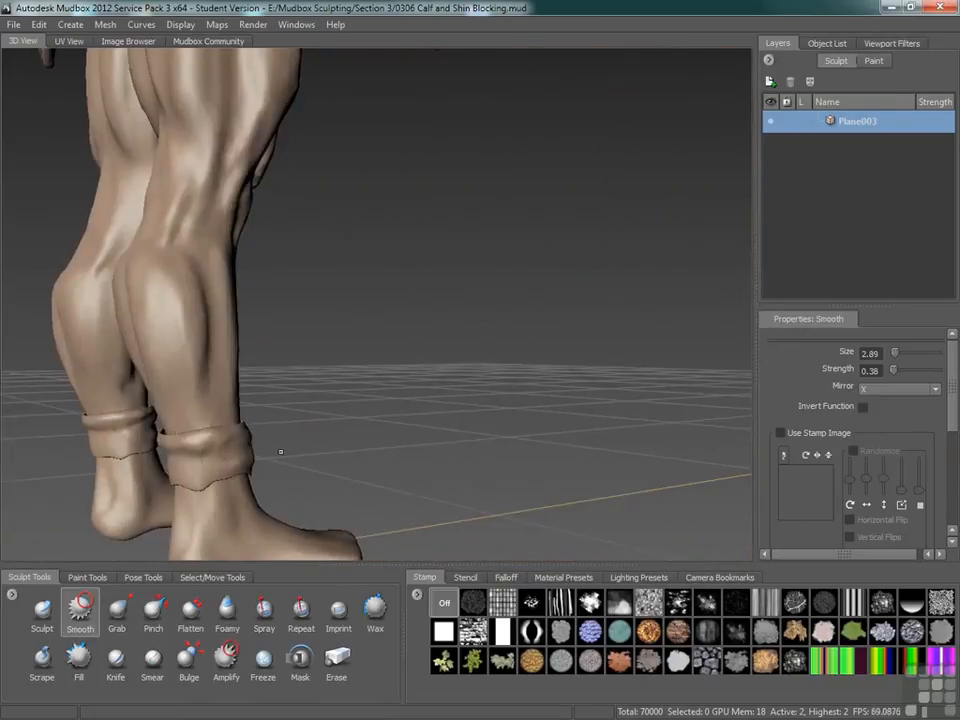
pyautogui.click(42, 610)
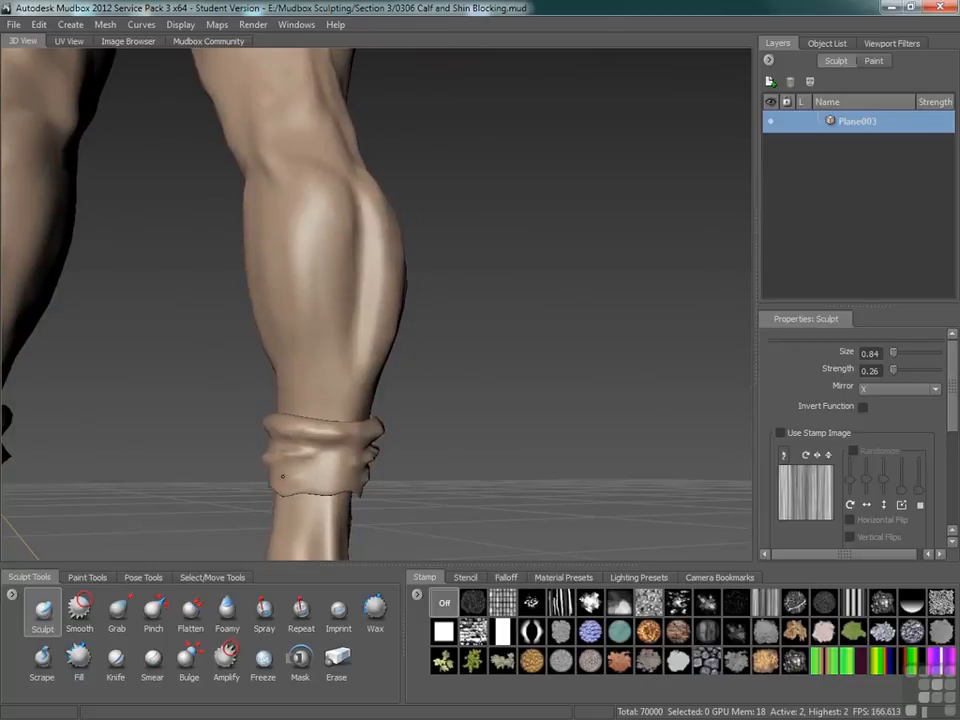
# Step: Orbit behind the legs and sculpt deeper bunched folds into both cuffs
pyautogui.click(310, 480)
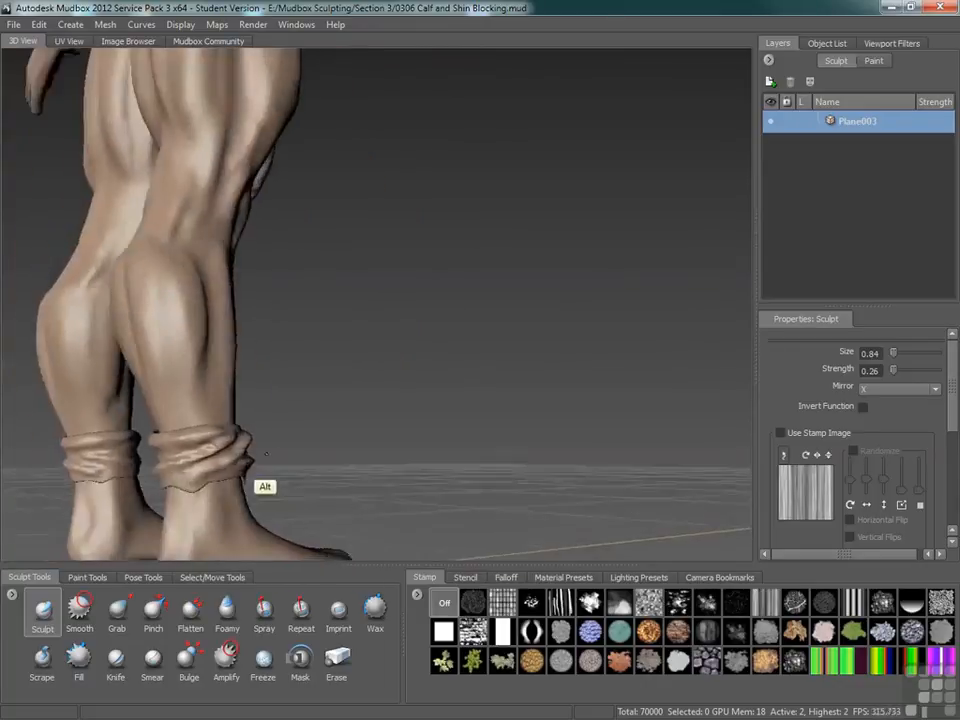
pyautogui.moveTo(265, 486); pyautogui.dragTo(327, 359)
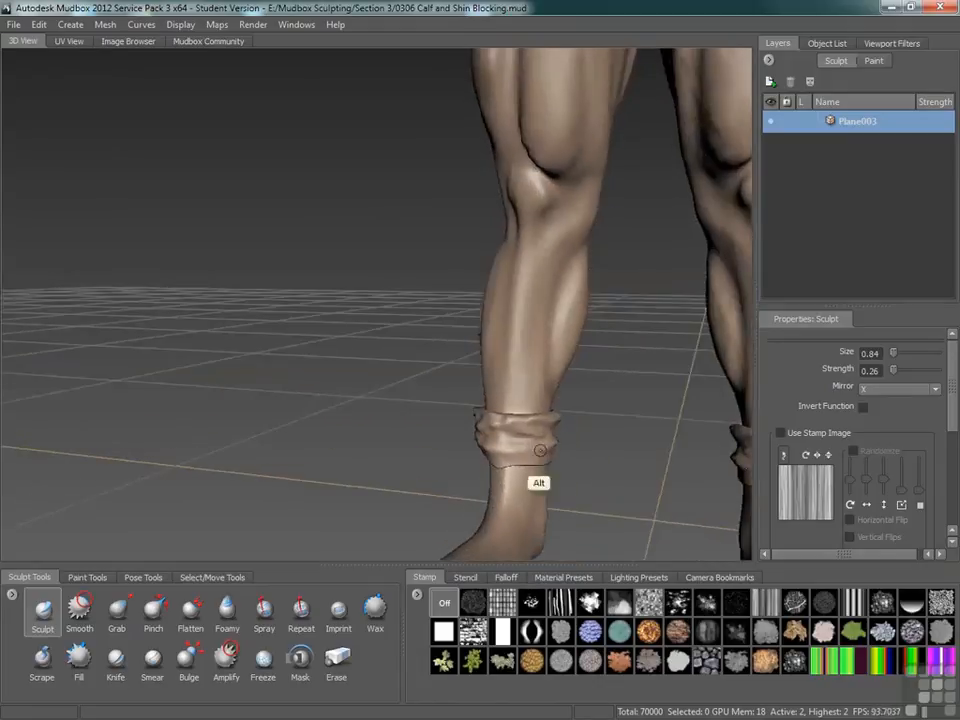
pyautogui.click(79, 610)
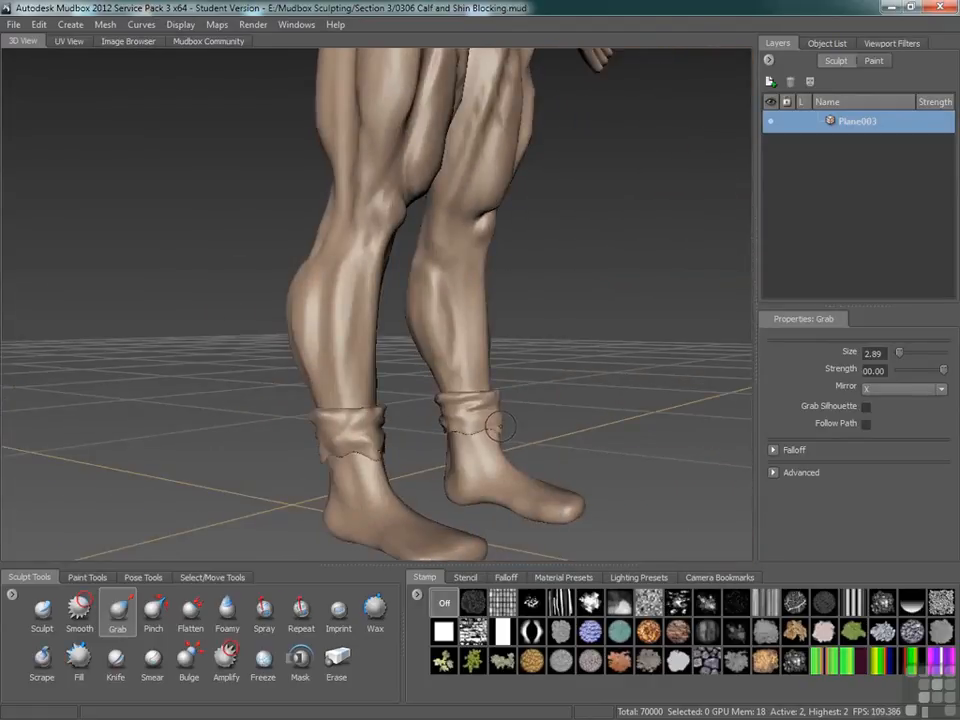
# Step: Drag the cuff hems down with Grab at size 1.12, then view the boots from behind
pyautogui.moveTo(500, 428); pyautogui.dragTo(470, 425)
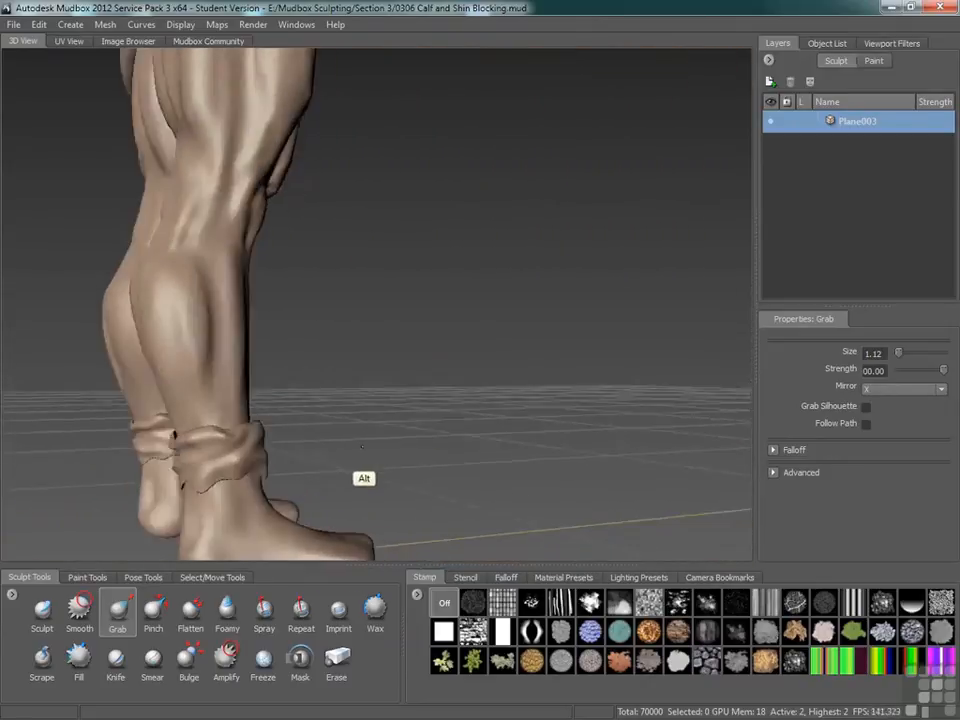
pyautogui.moveTo(360, 470); pyautogui.dragTo(320, 438)
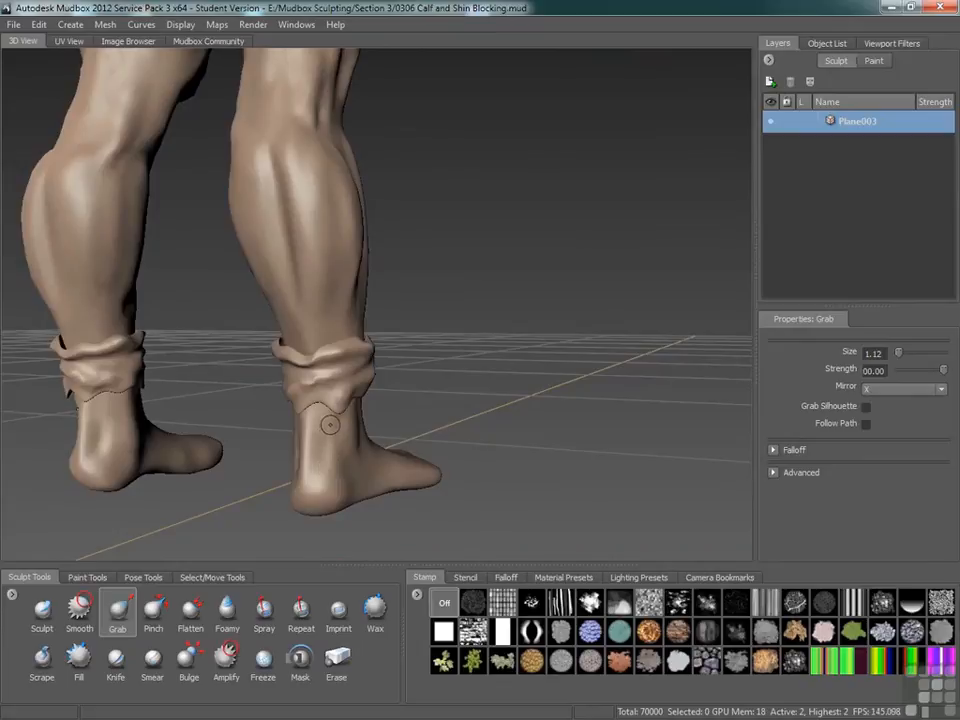
# Step: Sculpt shallow creases just below the cuffs at brush size 0.68
pyautogui.click(42, 610)
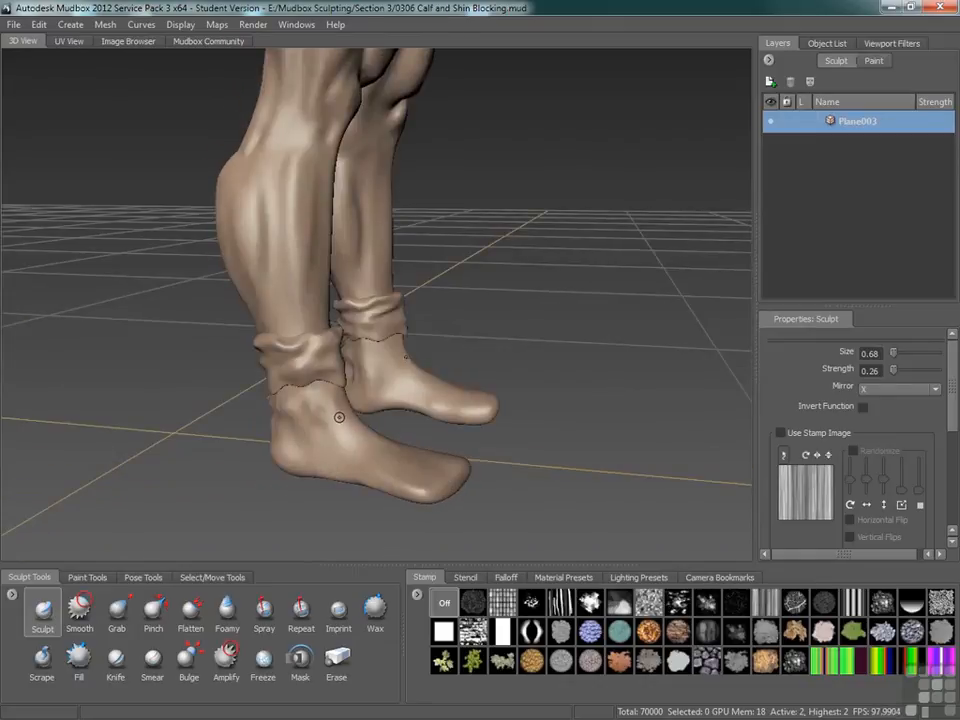
# Step: Carve shallow wrinkles into the boot ankles beneath both cuffs, then switch to Smooth
pyautogui.press('ctrl')
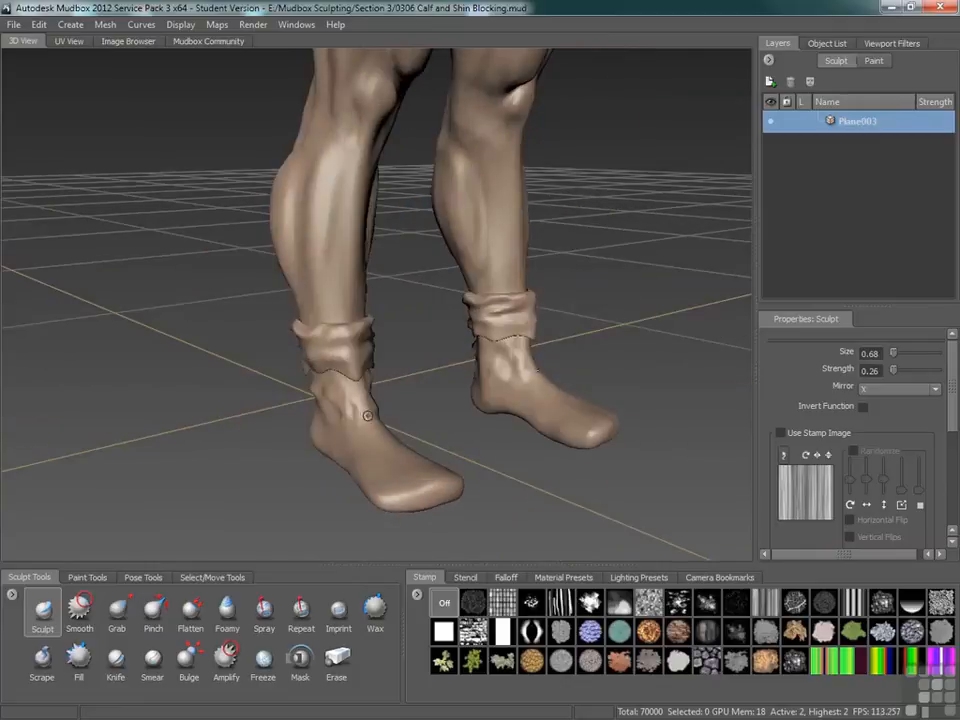
pyautogui.moveTo(368, 417); pyautogui.dragTo(365, 440)
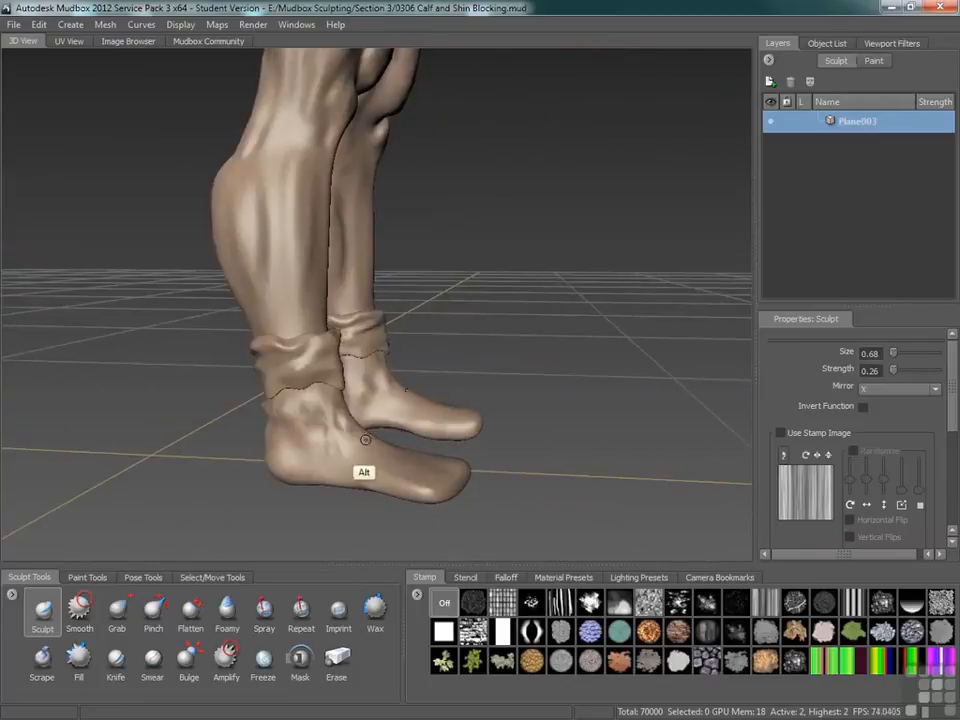
pyautogui.moveTo(365, 440); pyautogui.dragTo(361, 463)
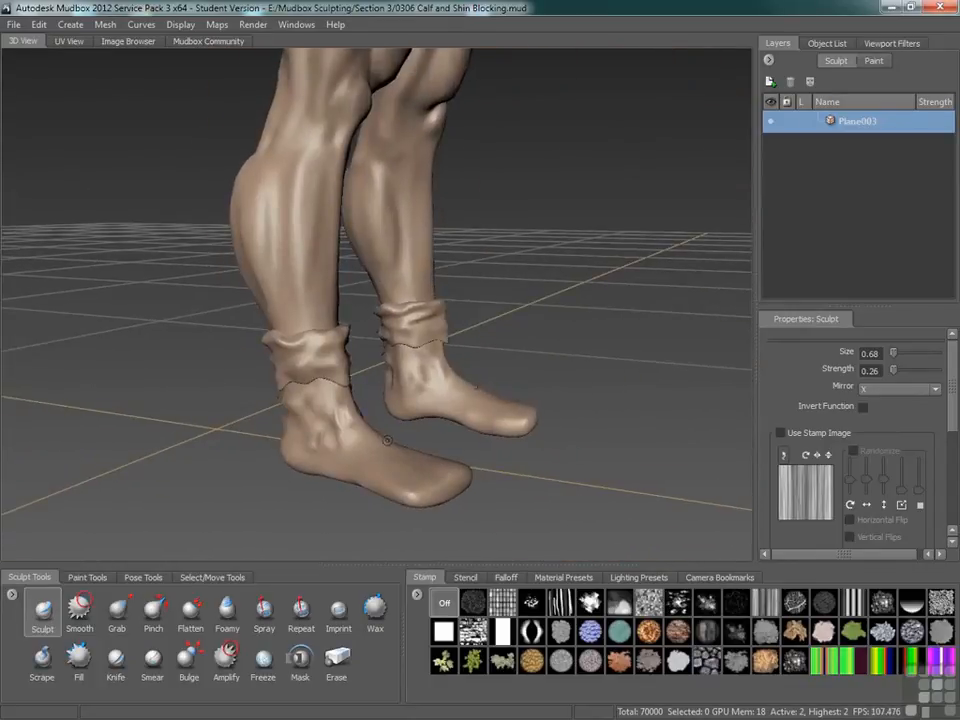
pyautogui.click(79, 610)
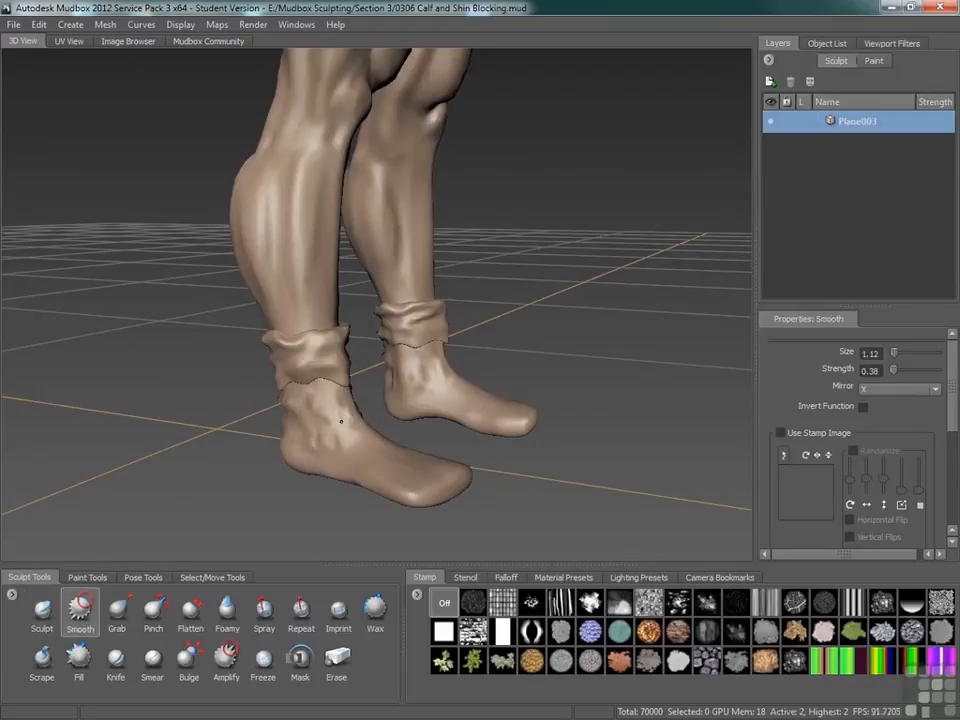